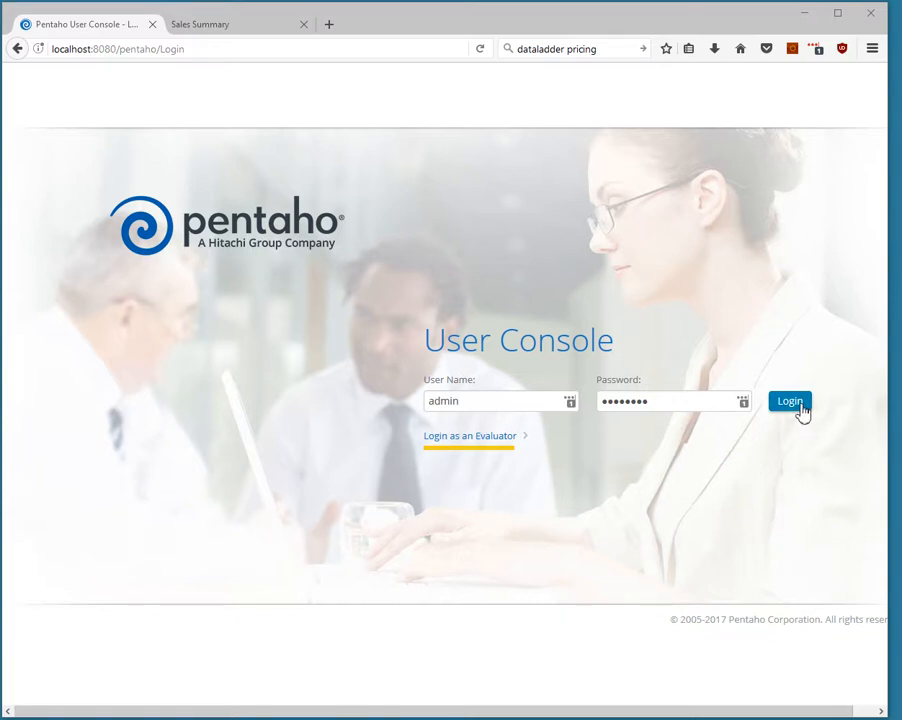
# Step: Log in to the Pentaho User Console with the admin credentials
pyautogui.click(789, 401)
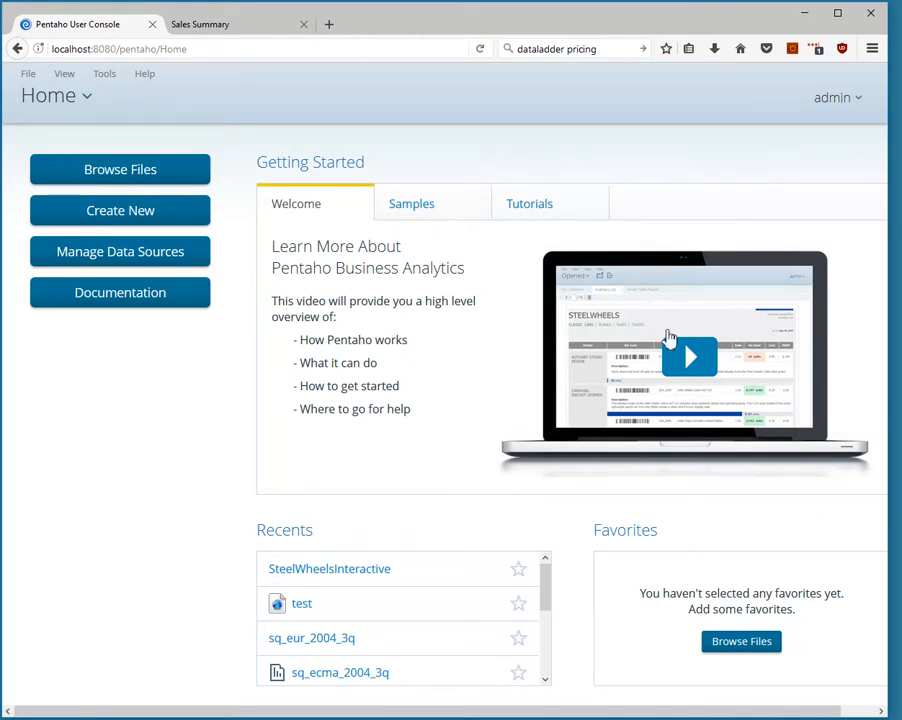
pyautogui.moveTo(109, 182)
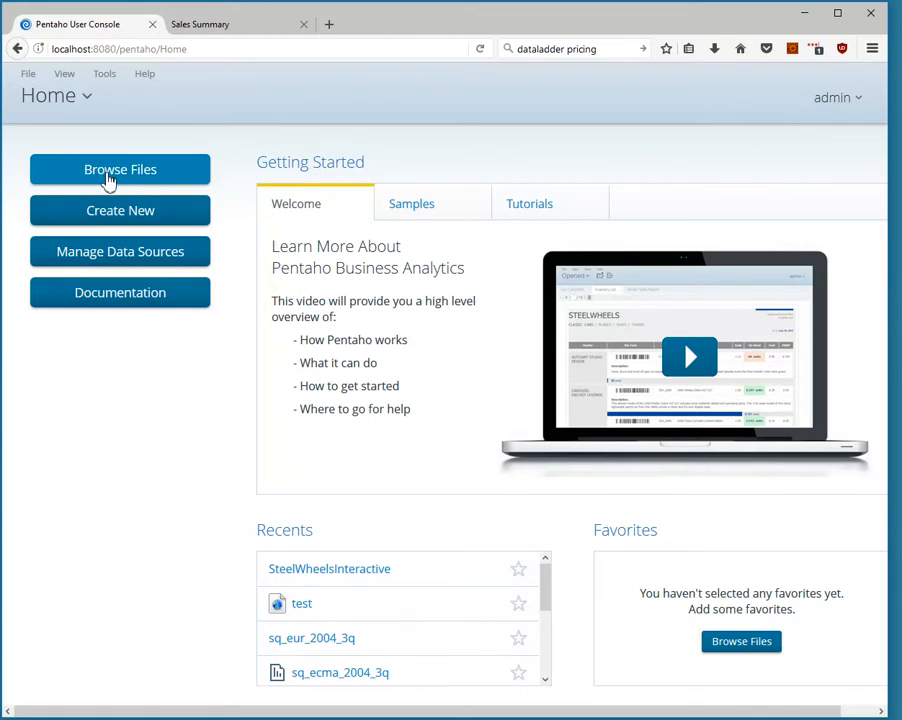
# Step: Browse the repository and show the inquidia home folder containing SteelWheelsInteractive
pyautogui.click(119, 169)
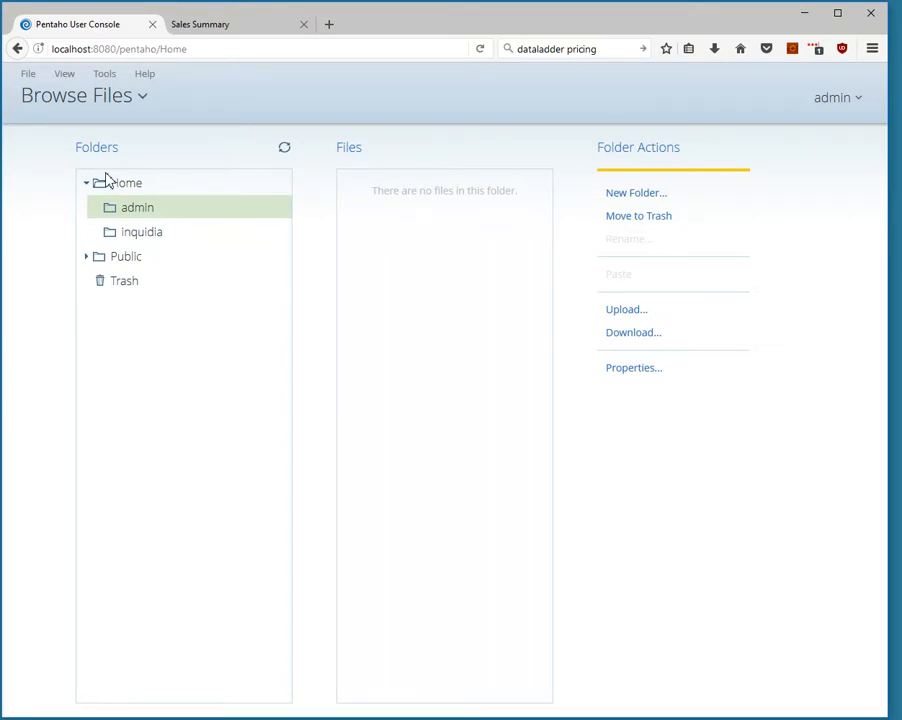
pyautogui.moveTo(155, 247)
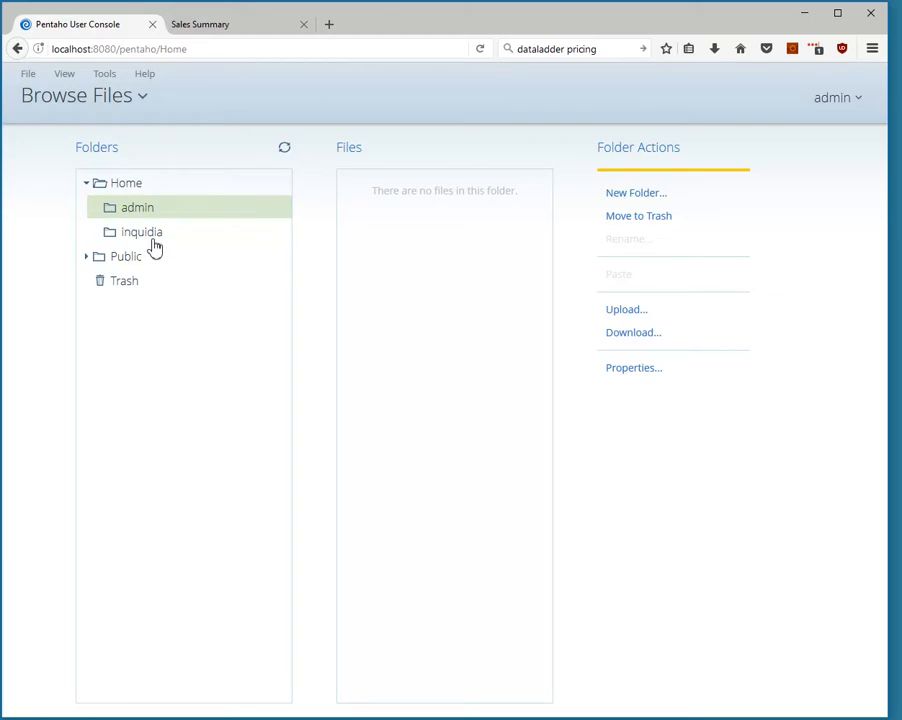
pyautogui.click(142, 231)
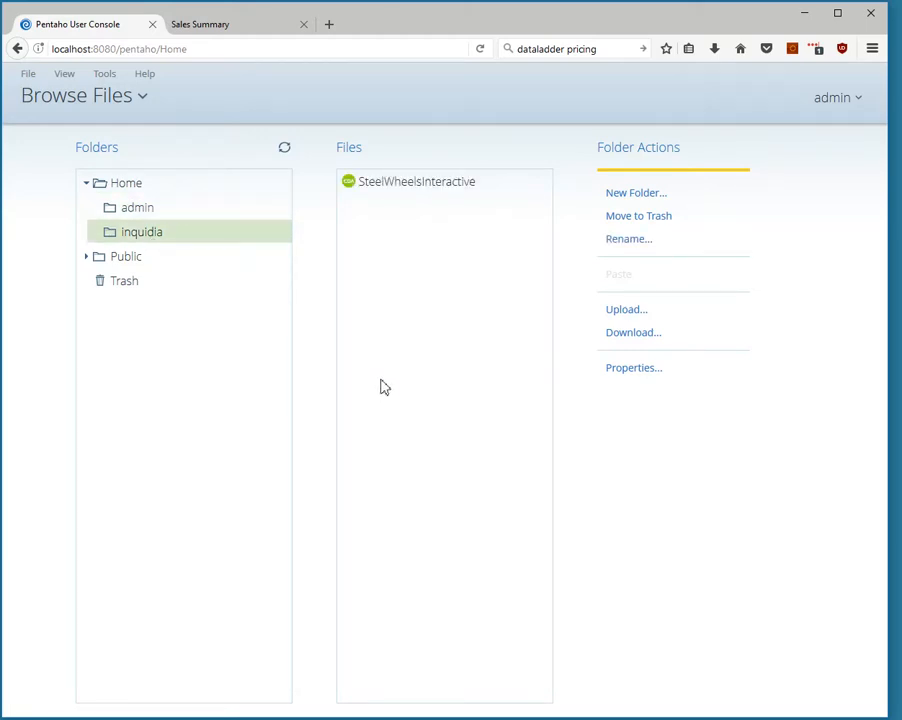
pyautogui.moveTo(449, 209)
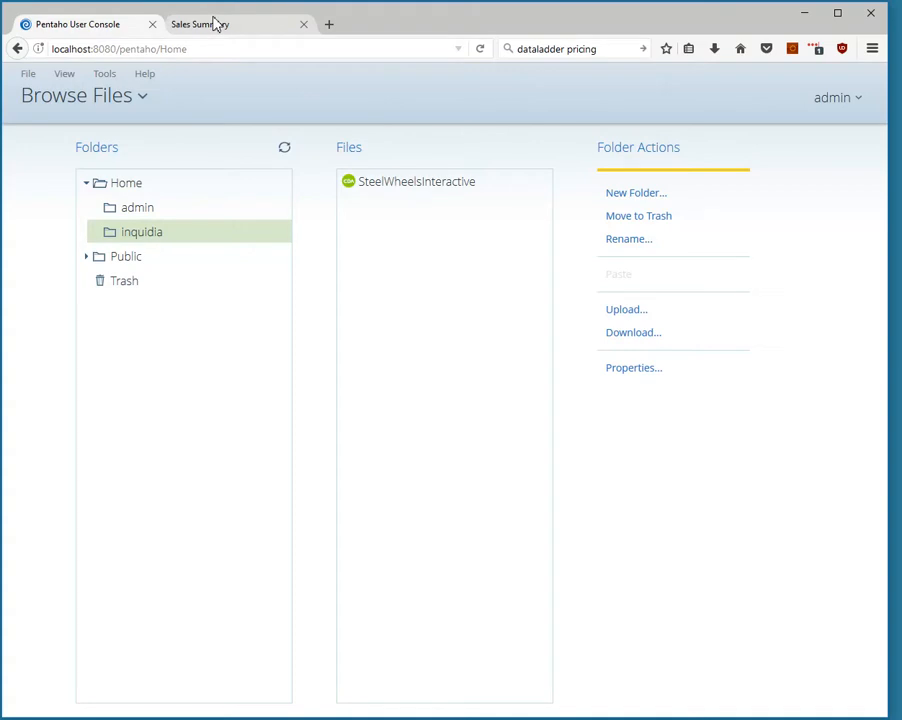
# Step: View the Sales Summary dashboard, switching the year to 2005 and then 2003
pyautogui.click(200, 23)
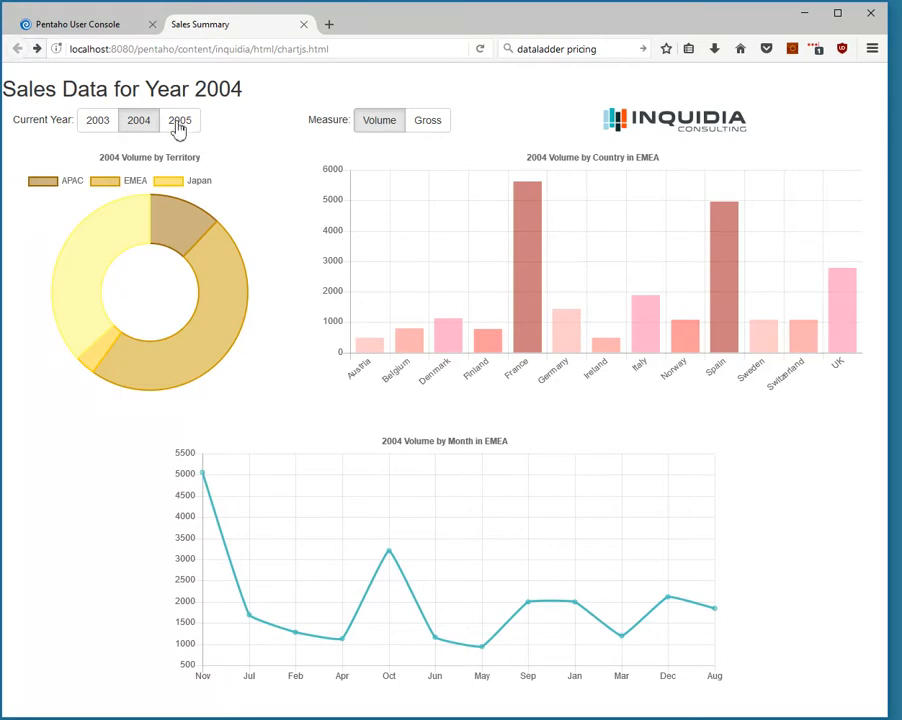
pyautogui.click(179, 120)
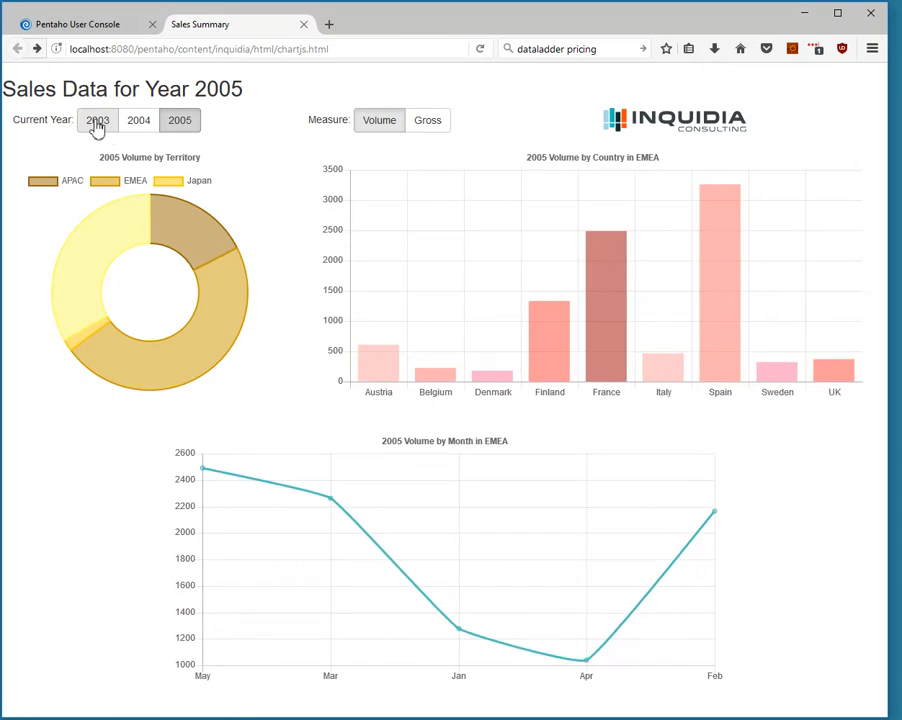
pyautogui.click(97, 120)
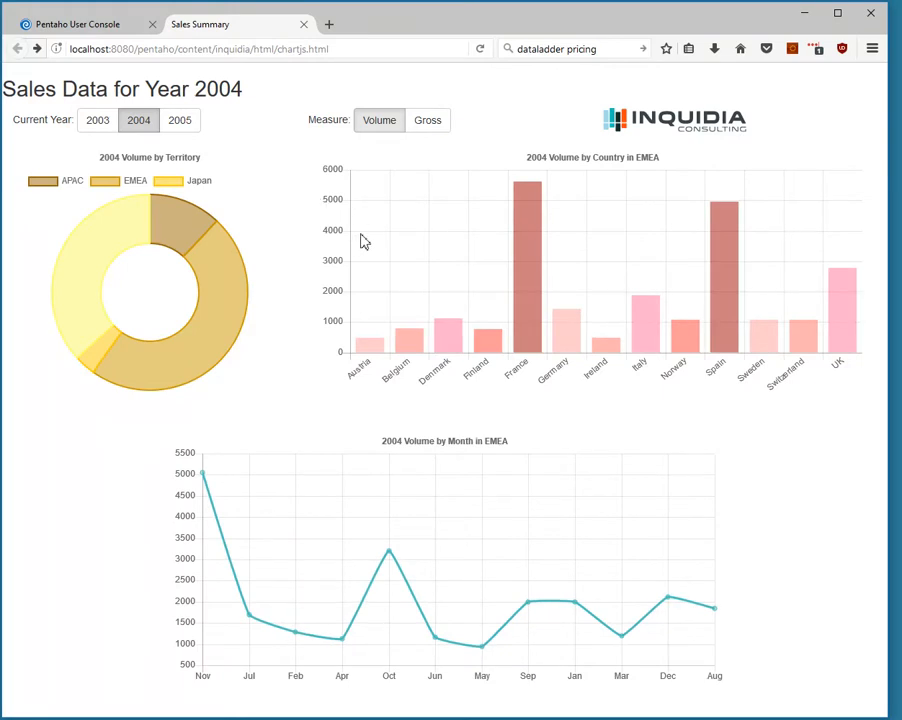
pyautogui.moveTo(220, 345)
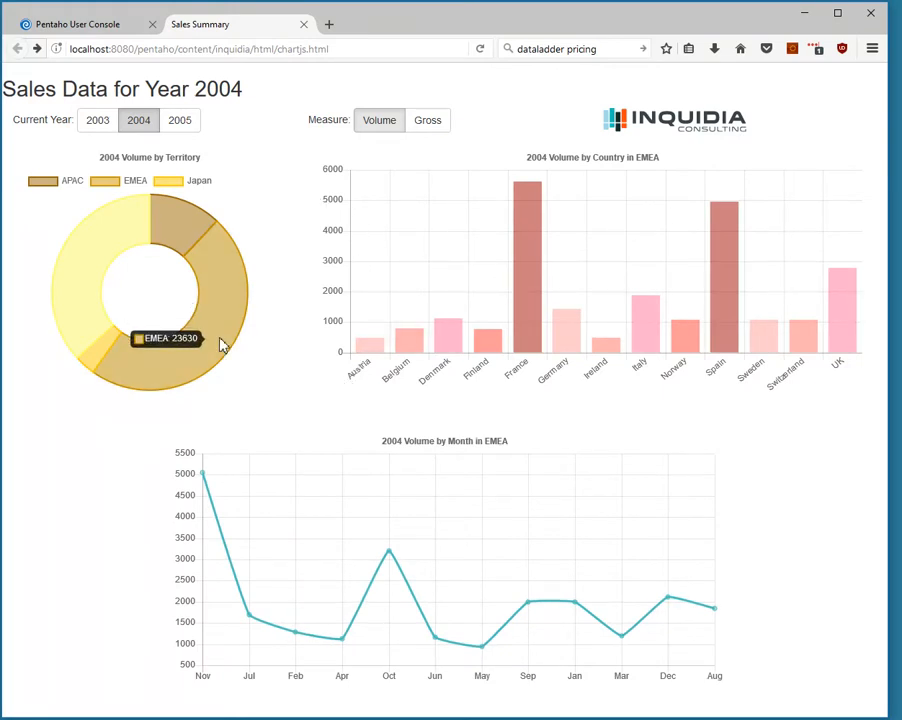
pyautogui.moveTo(623, 333)
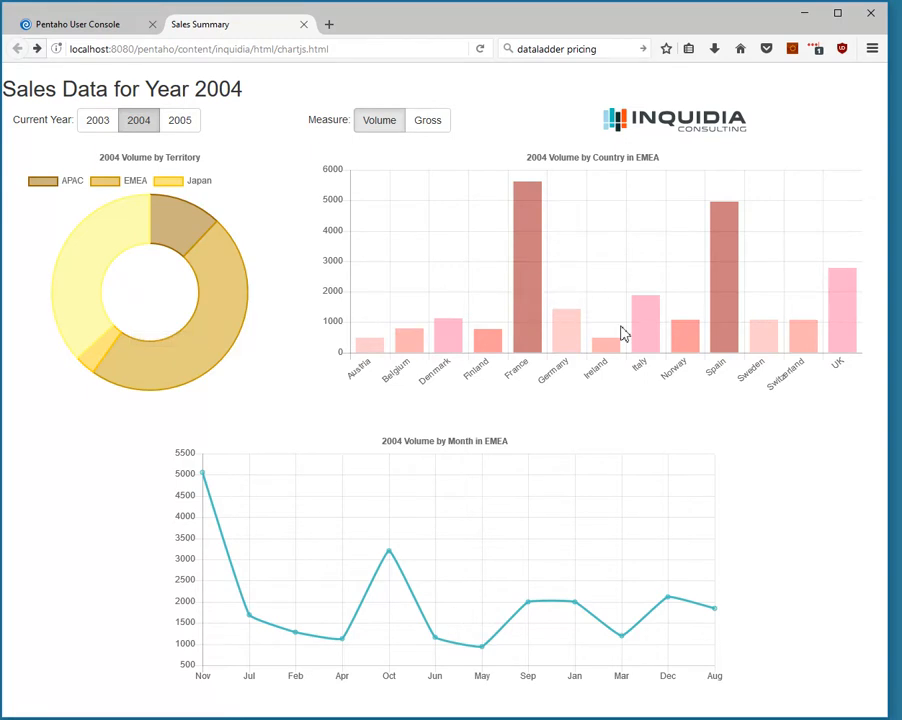
pyautogui.moveTo(390, 556)
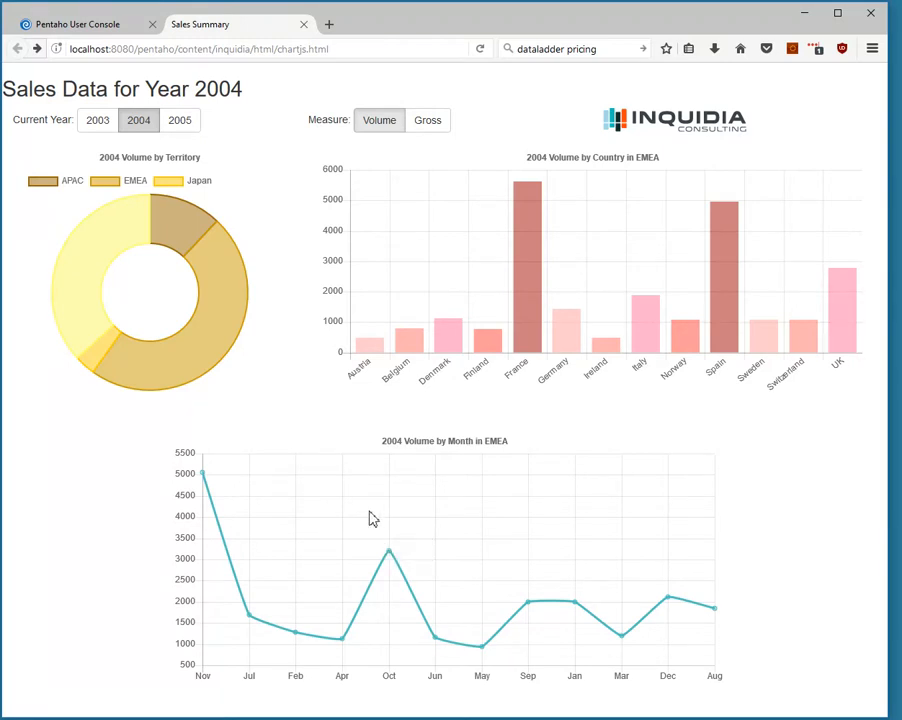
pyautogui.moveTo(354, 490)
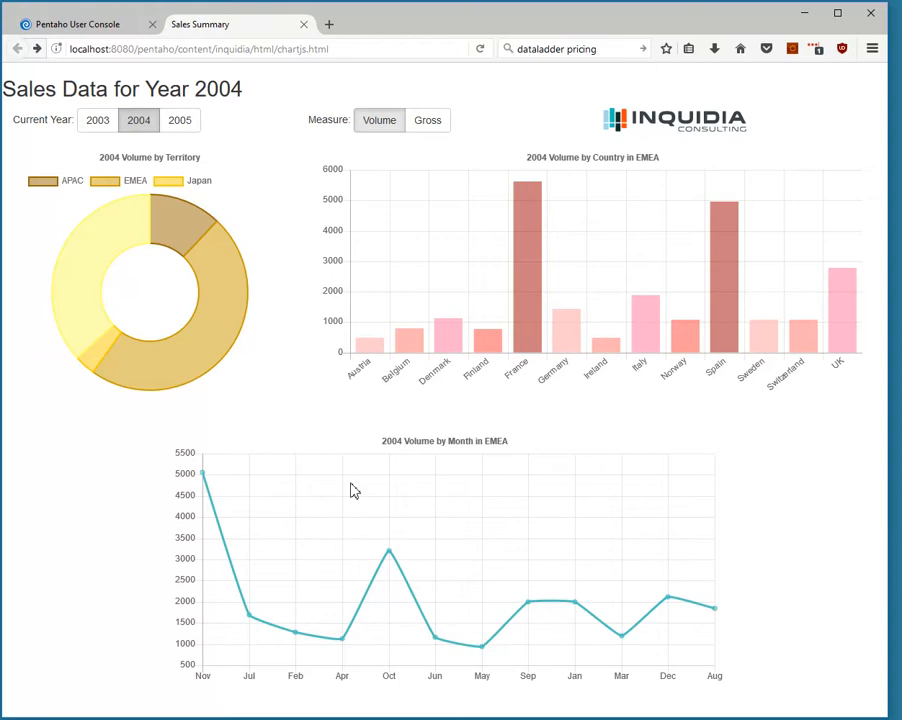
pyautogui.moveTo(100, 264)
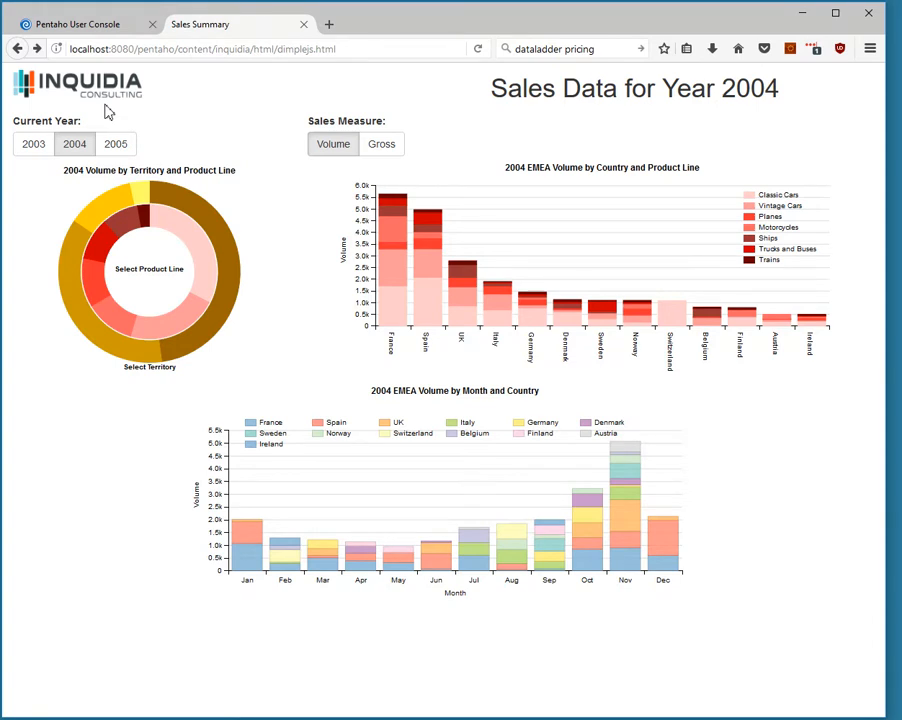
pyautogui.moveTo(231, 255)
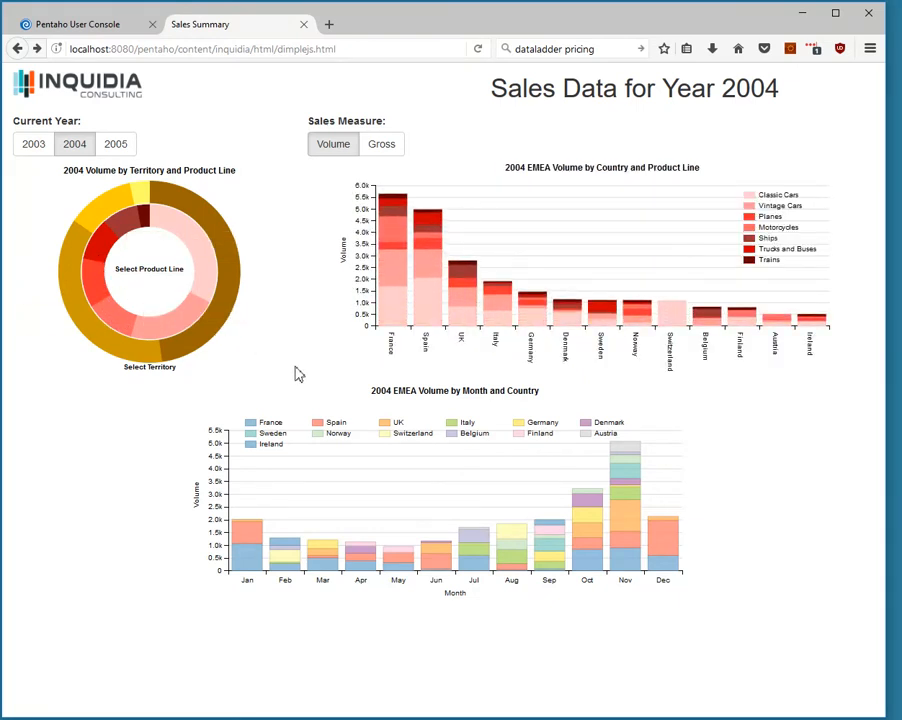
pyautogui.moveTo(637, 336)
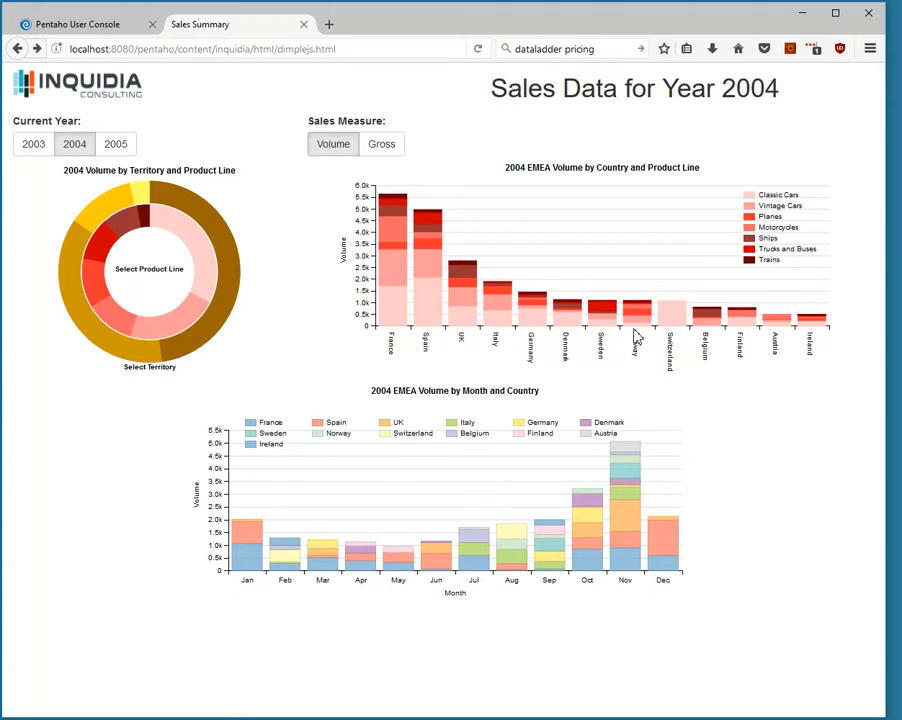
pyautogui.moveTo(522, 303)
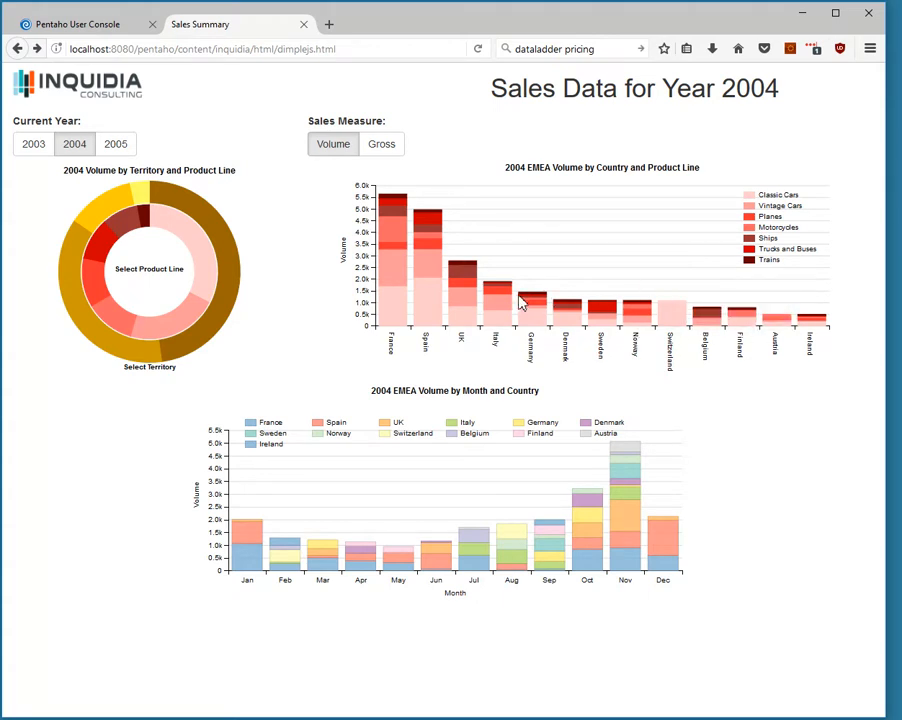
pyautogui.moveTo(463, 271)
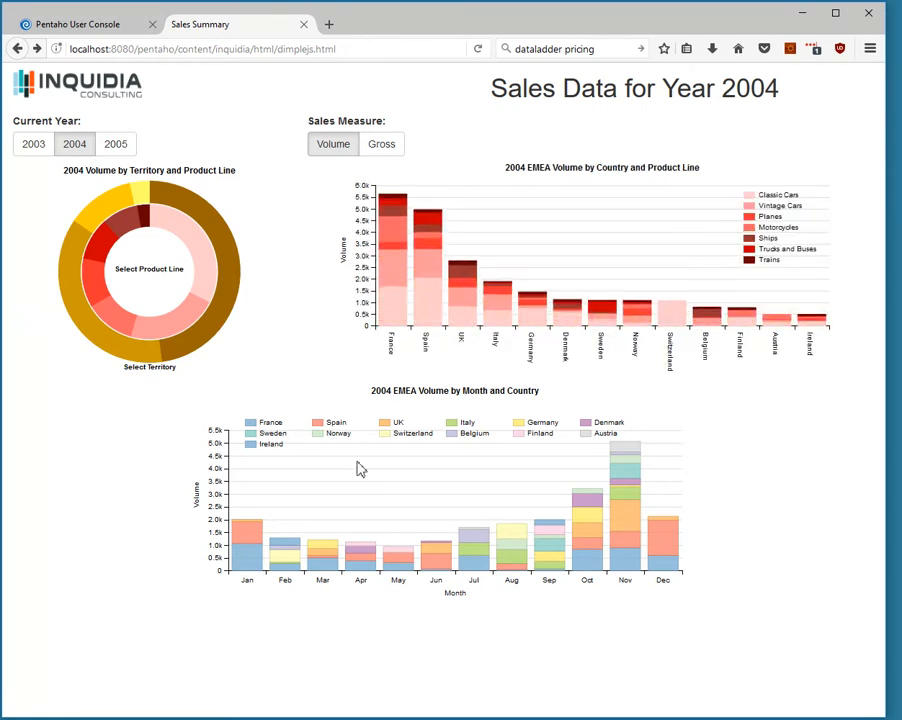
pyautogui.moveTo(365, 485)
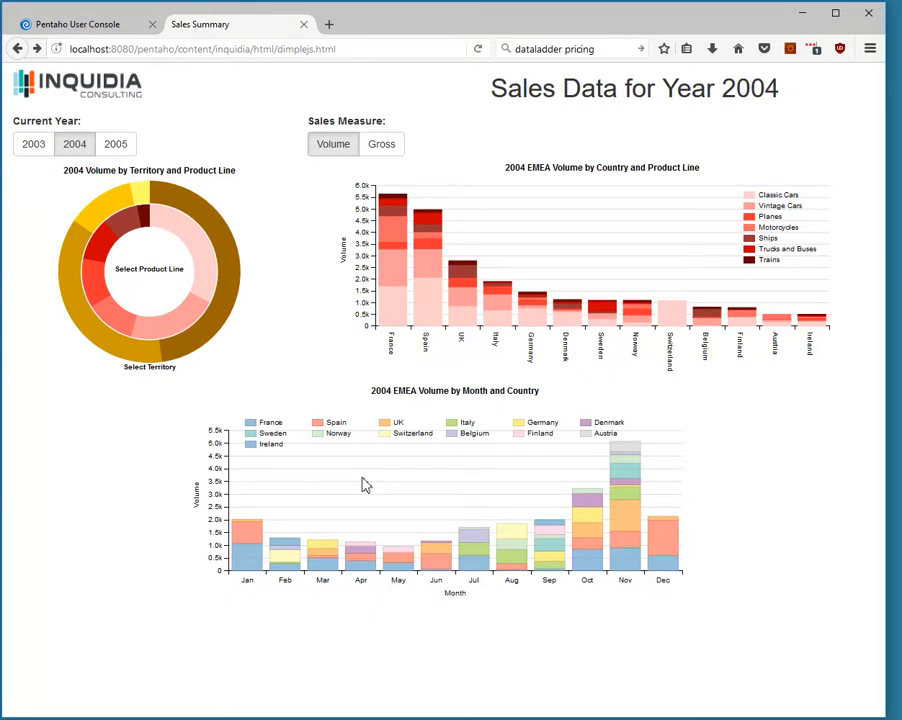
pyautogui.moveTo(355, 506)
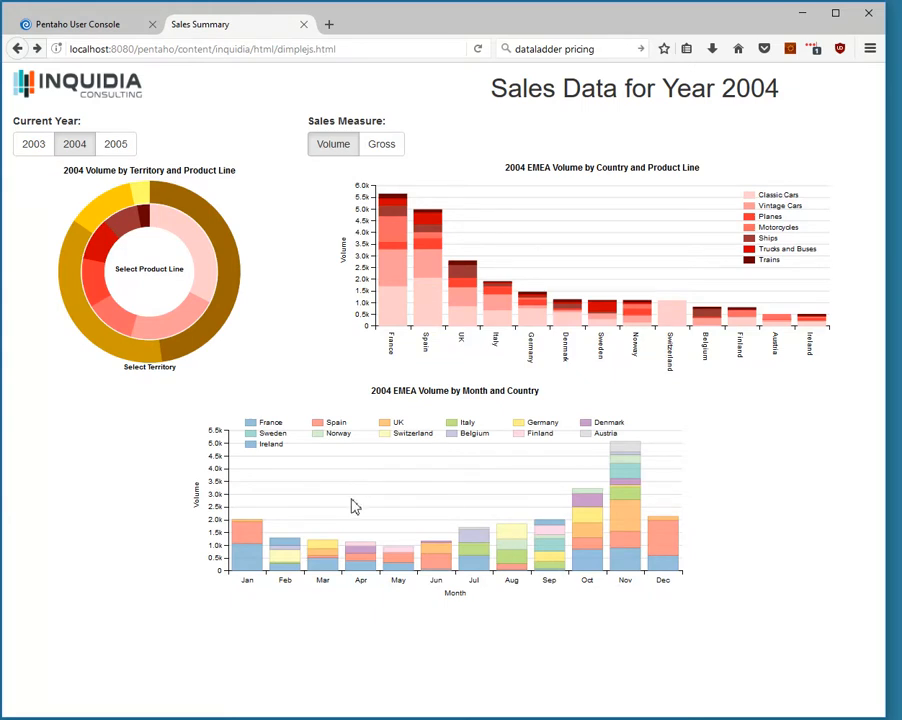
pyautogui.moveTo(362, 552)
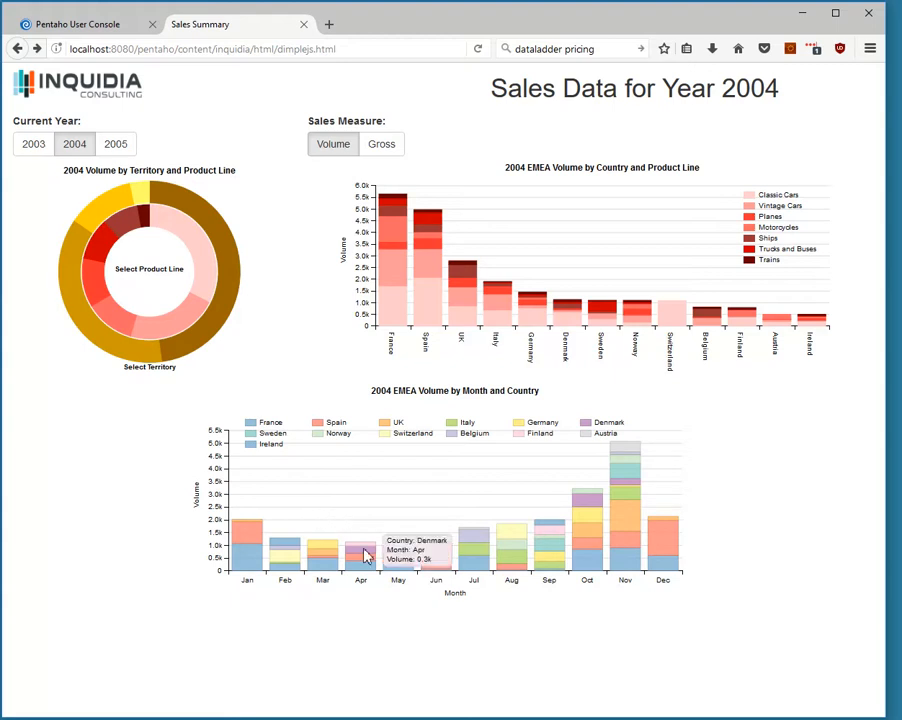
# Step: Preview the dimple.js 2004 Volume dashboard and read monthly bar tooltips like Denmark, April
pyautogui.click(360, 555)
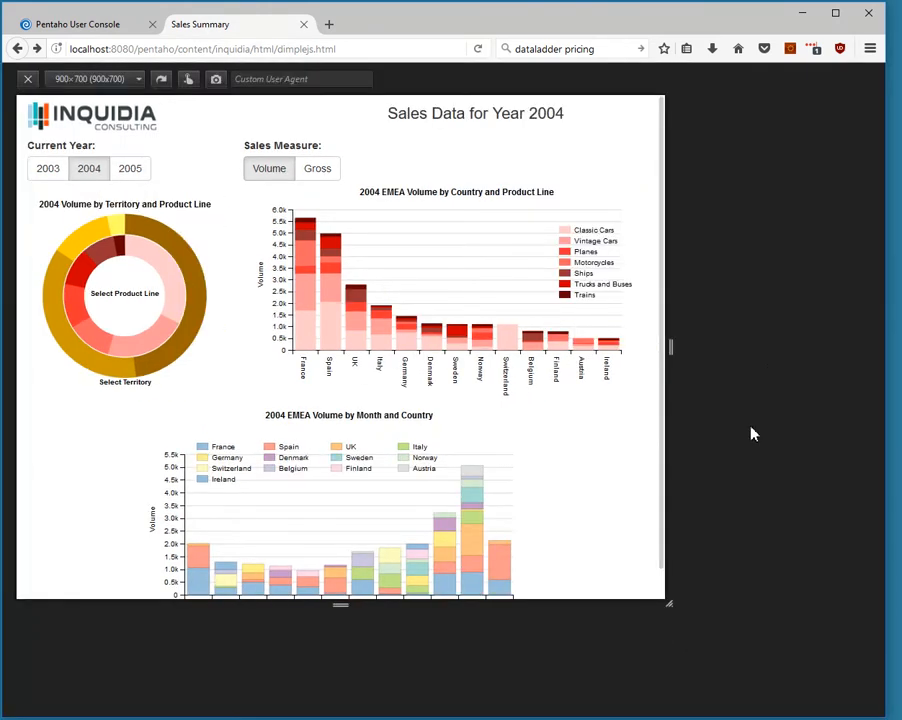
pyautogui.moveTo(168, 83)
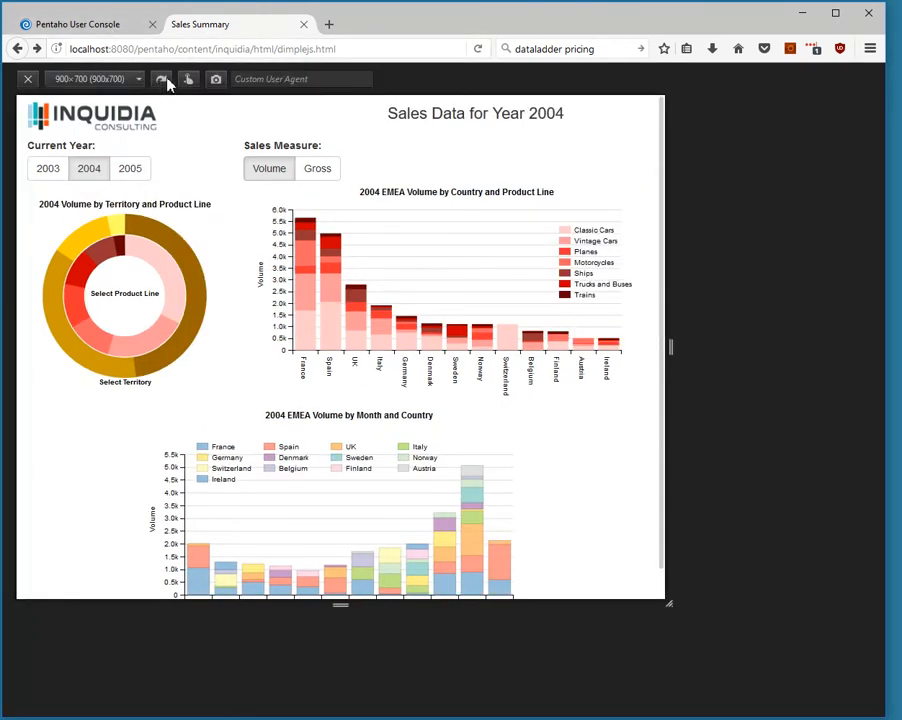
# Step: Rotate to portrait, filter countries Finland then All, and product line Motorcycles then Ships
pyautogui.click(161, 79)
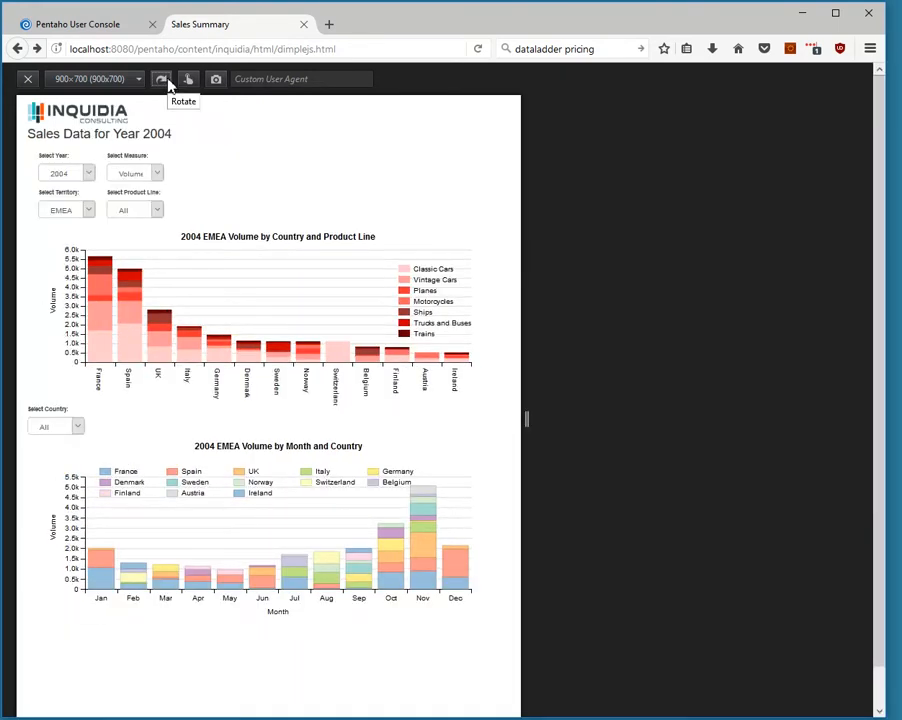
pyautogui.moveTo(224, 393)
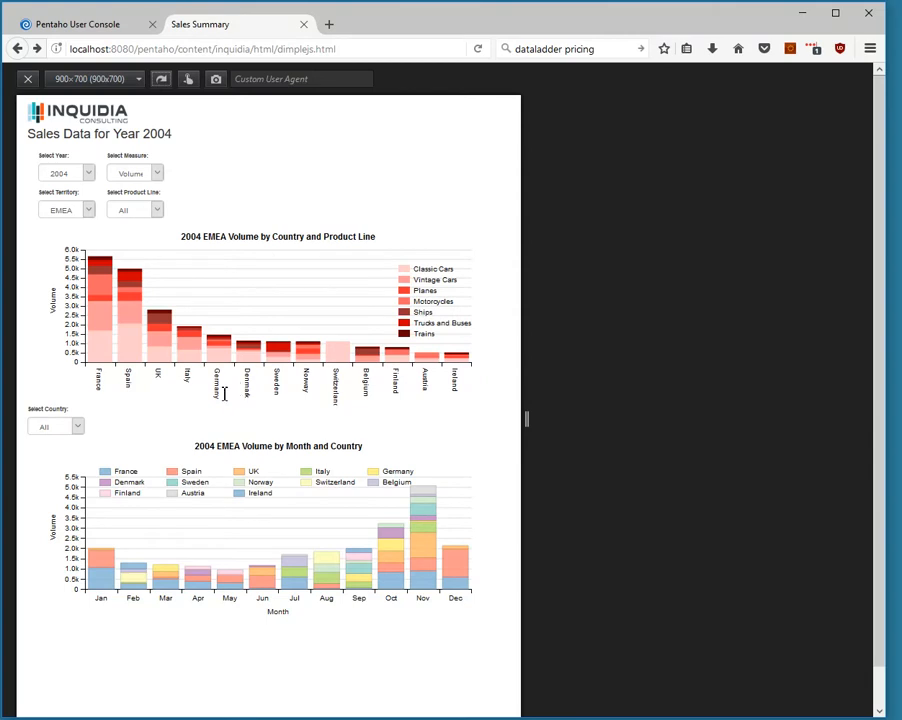
pyautogui.moveTo(164, 427)
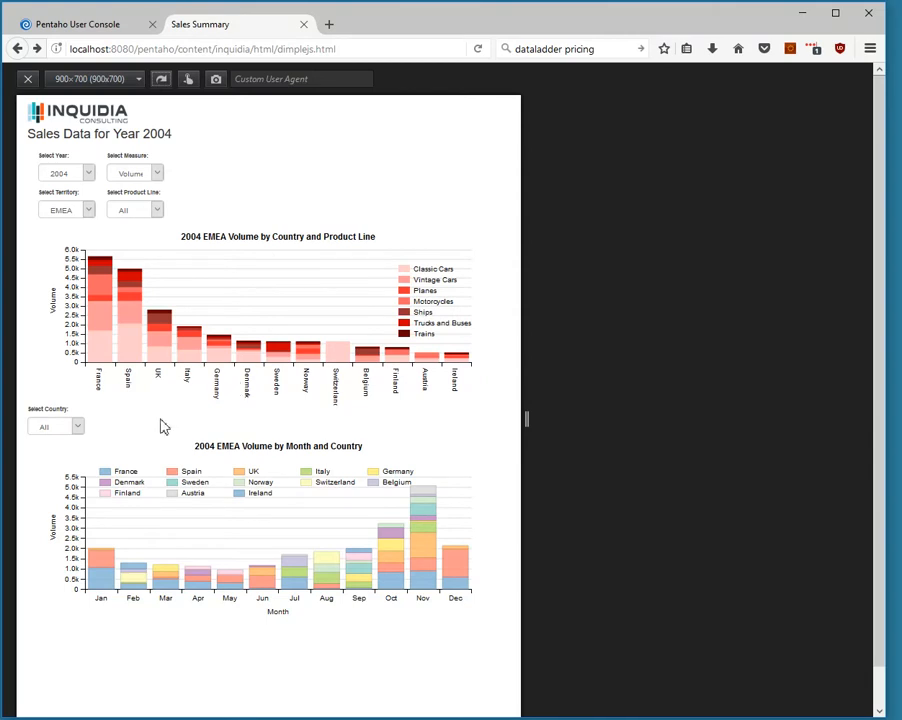
pyautogui.moveTo(143, 470)
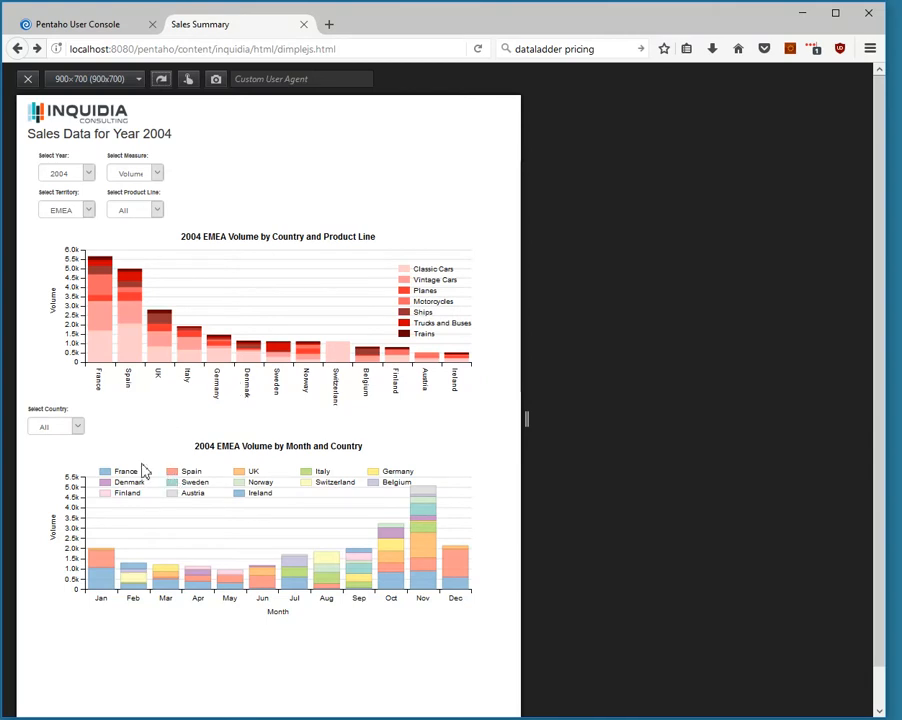
pyautogui.click(55, 426)
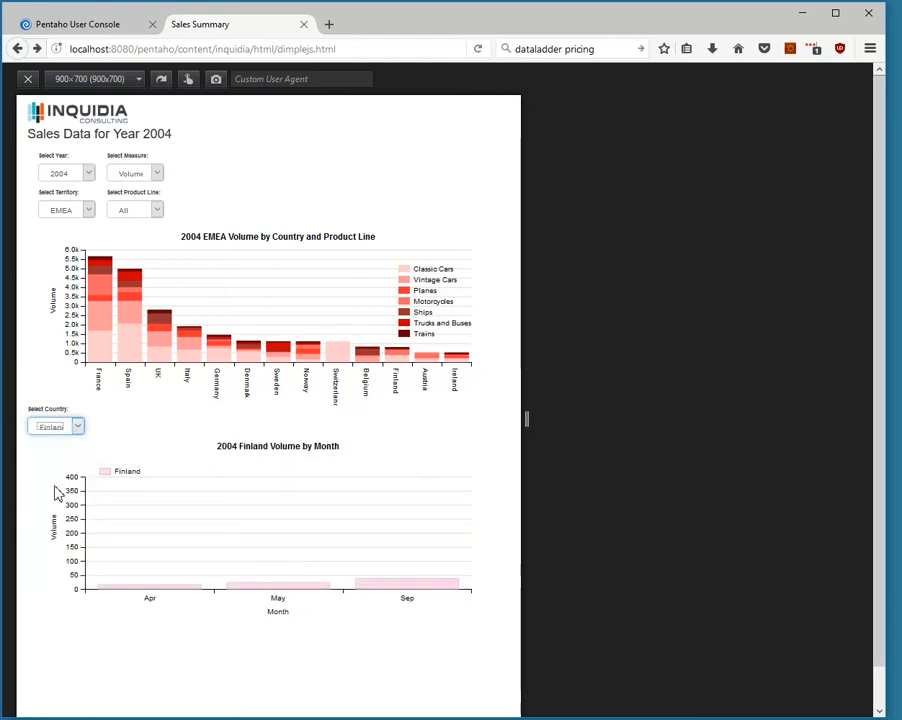
pyautogui.click(77, 426)
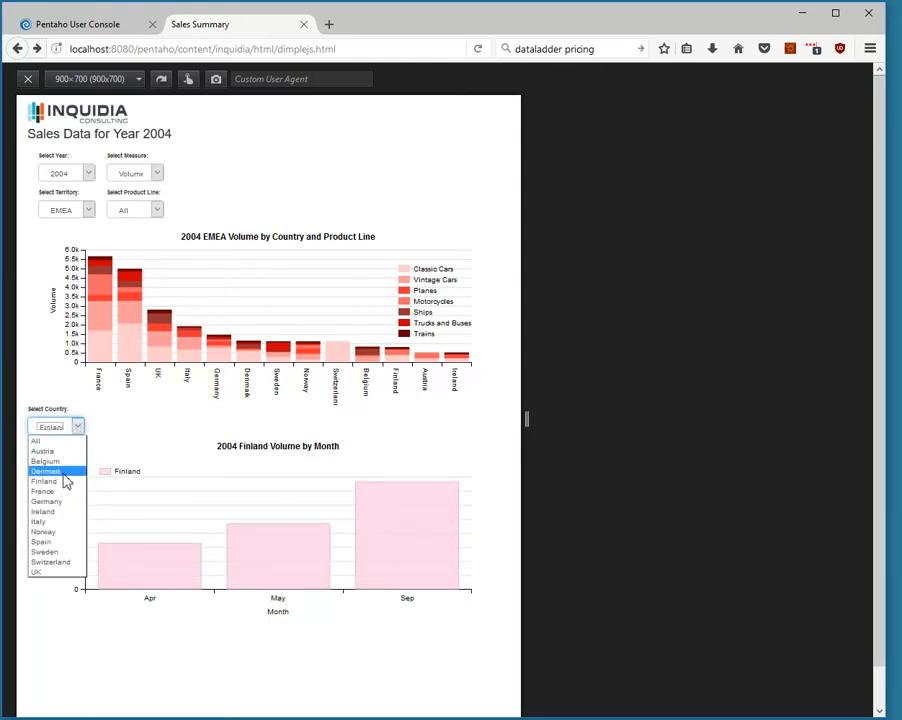
pyautogui.click(45, 471)
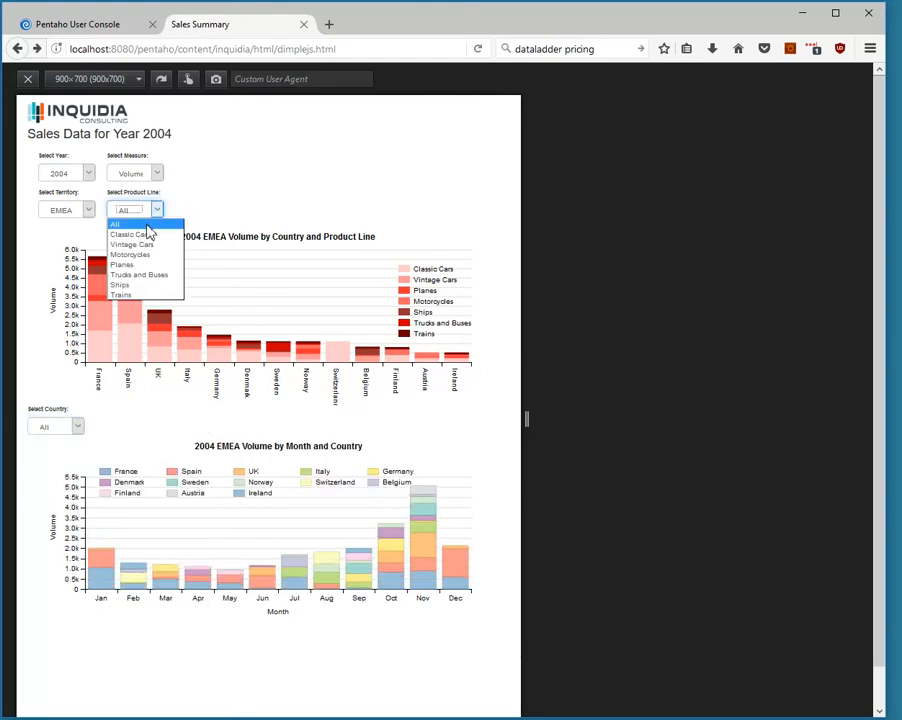
pyautogui.click(130, 254)
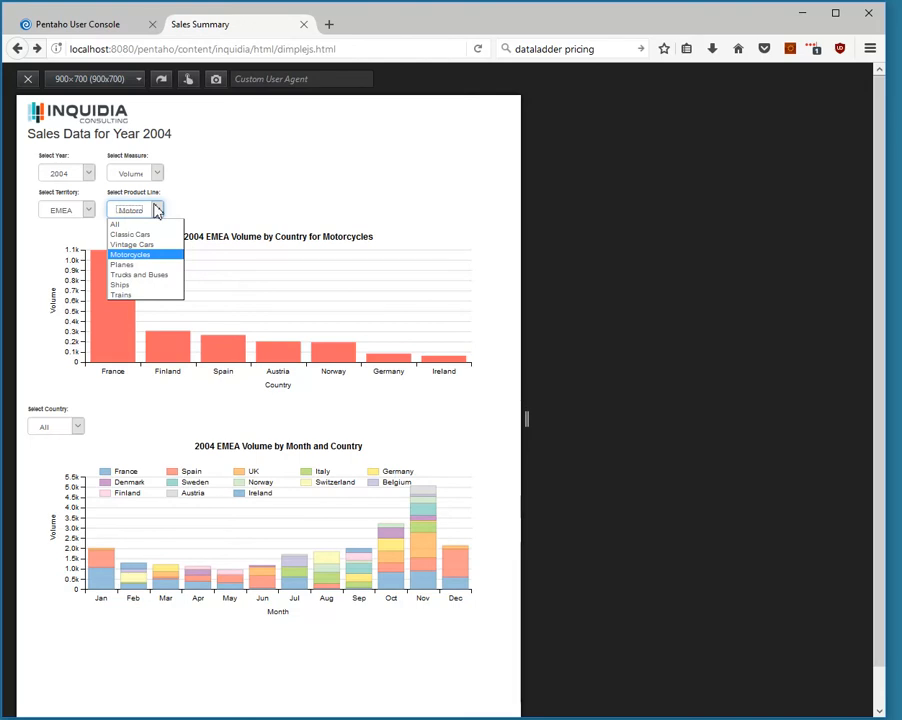
pyautogui.moveTo(139, 274)
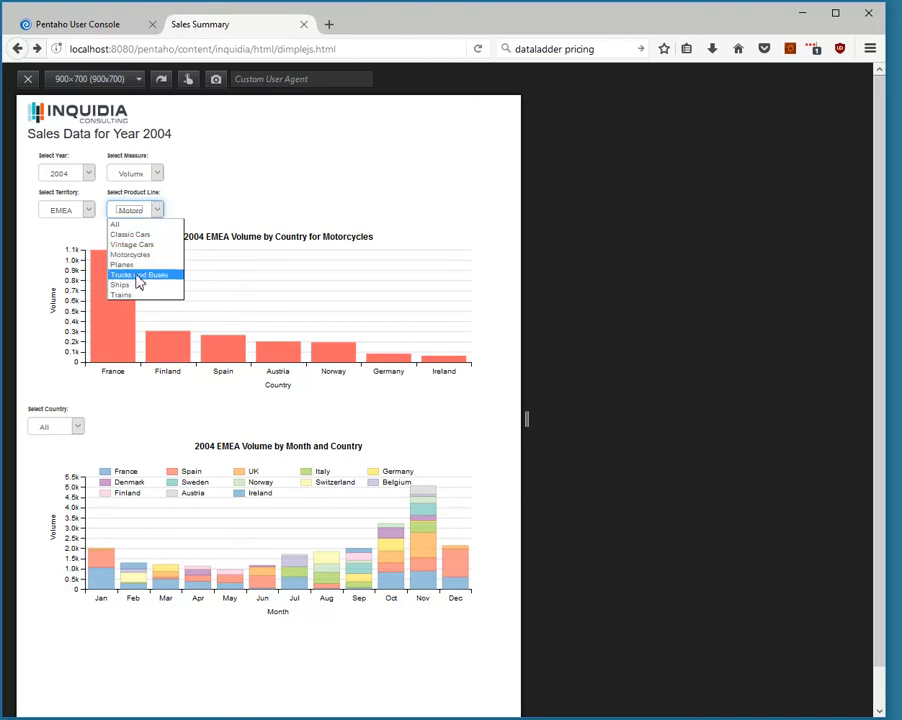
pyautogui.click(120, 284)
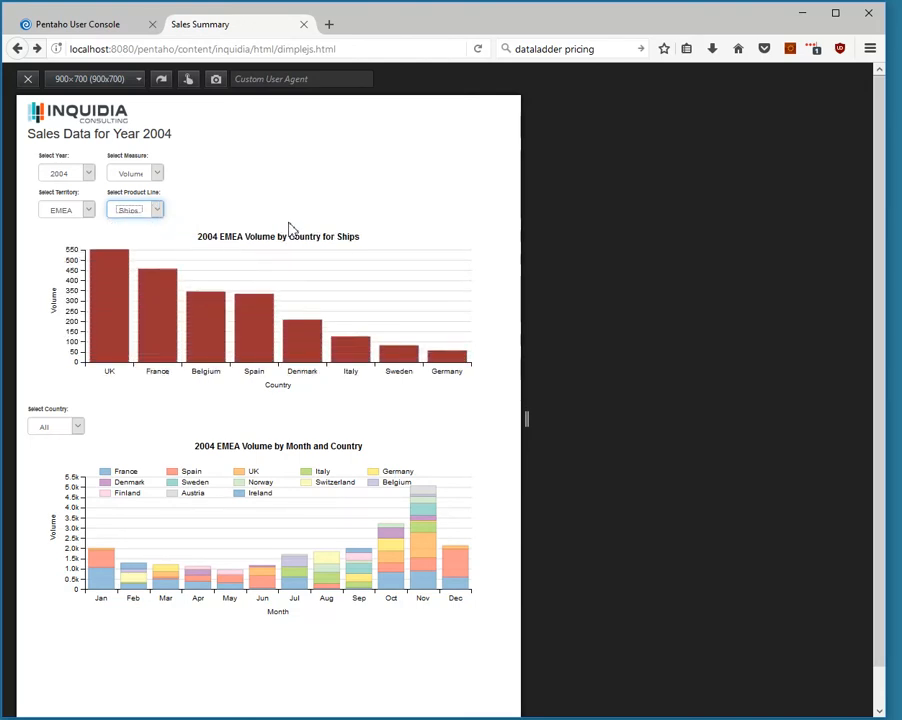